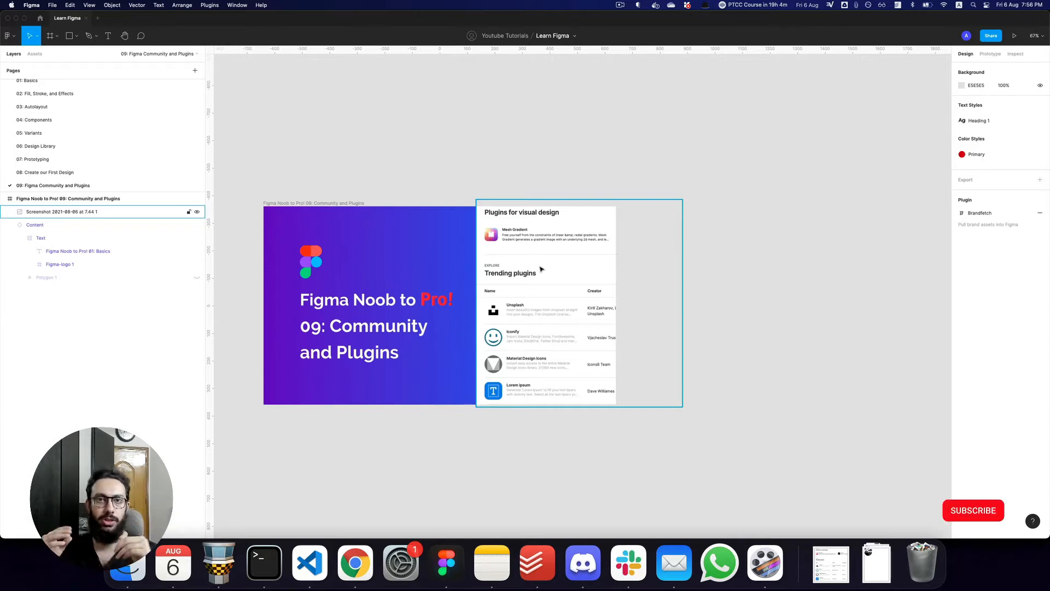
# Leave the design file and land on the Figma Community explore page
pyautogui.click(973, 509)
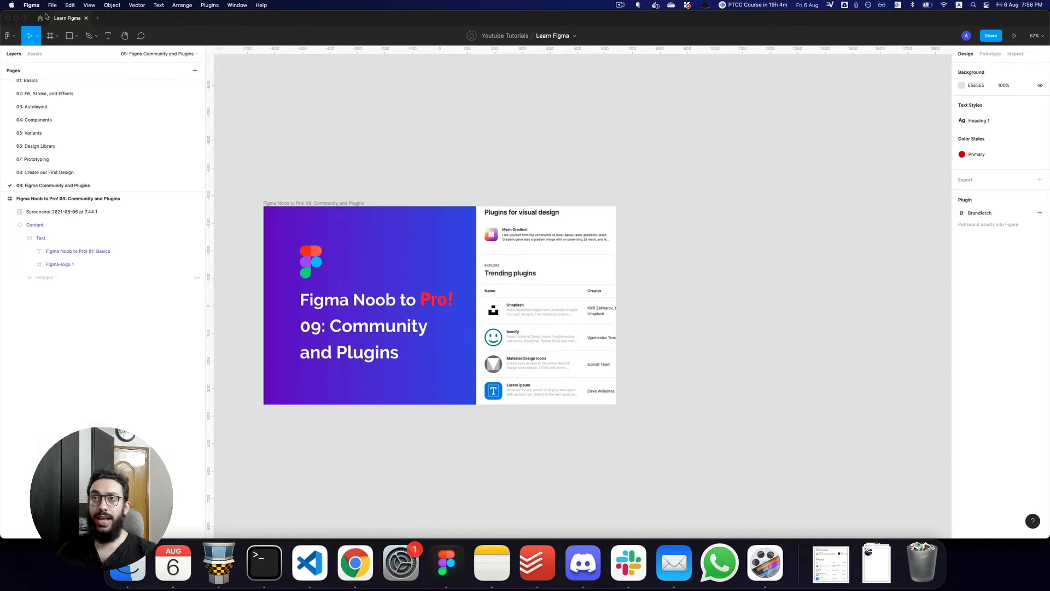
pyautogui.click(208, 5)
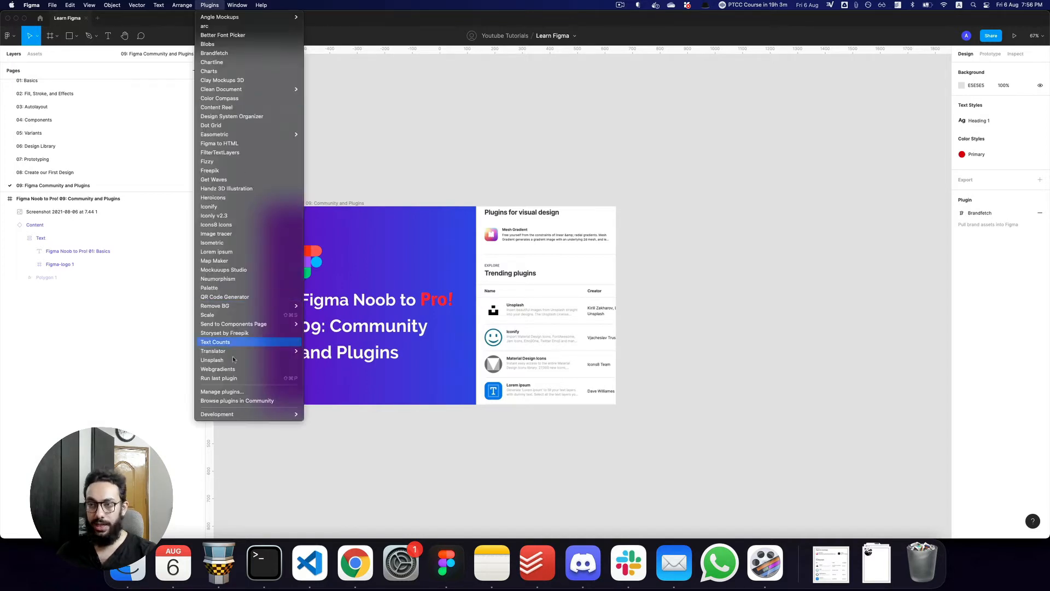
pyautogui.moveTo(236, 400)
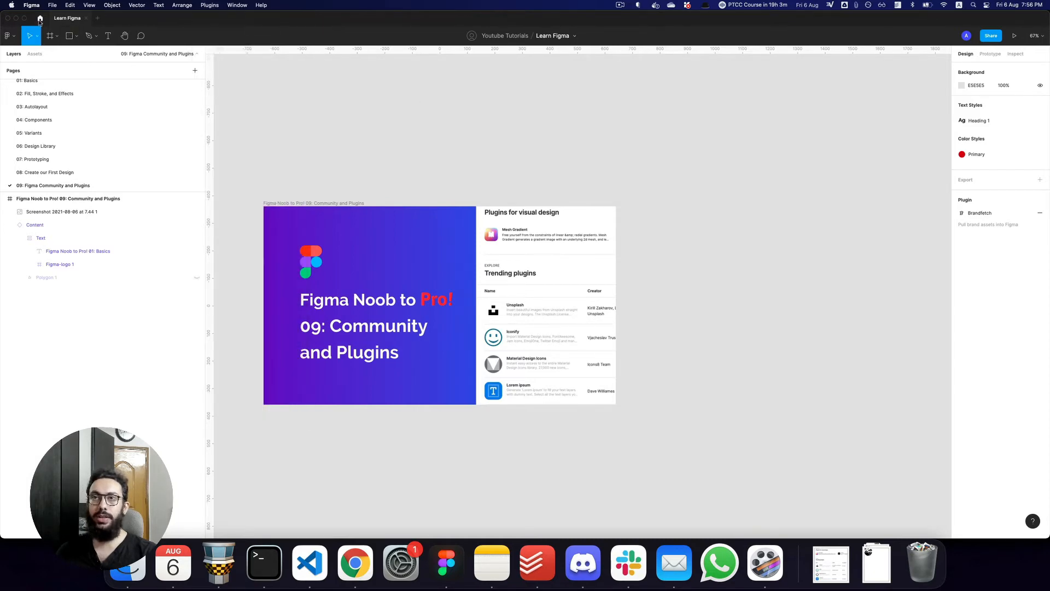
pyautogui.click(38, 20)
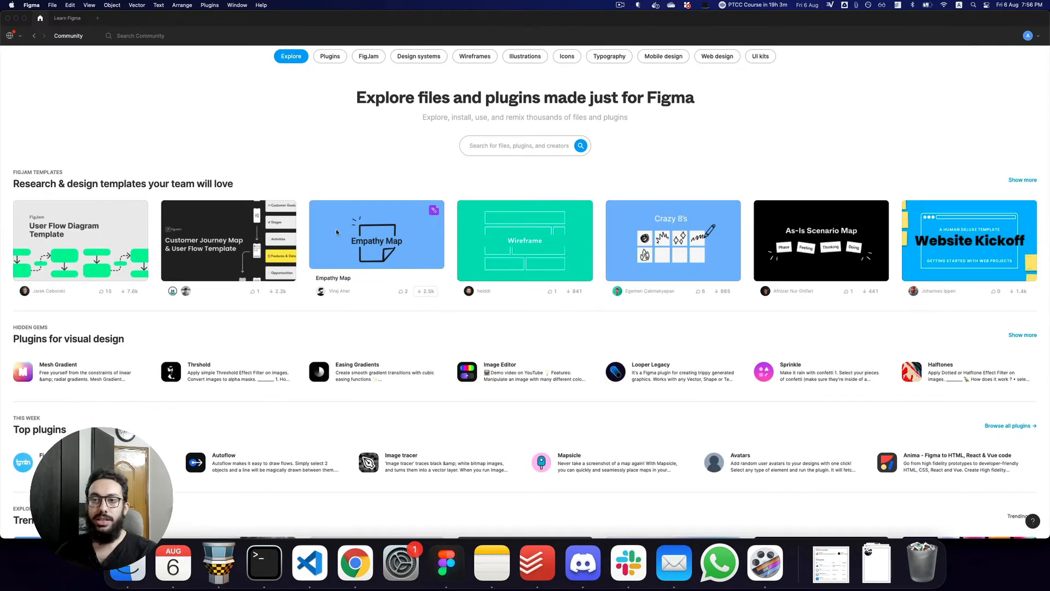
# Scroll through the Explore page's templates, top plugins and trending files
pyautogui.scroll(-3)
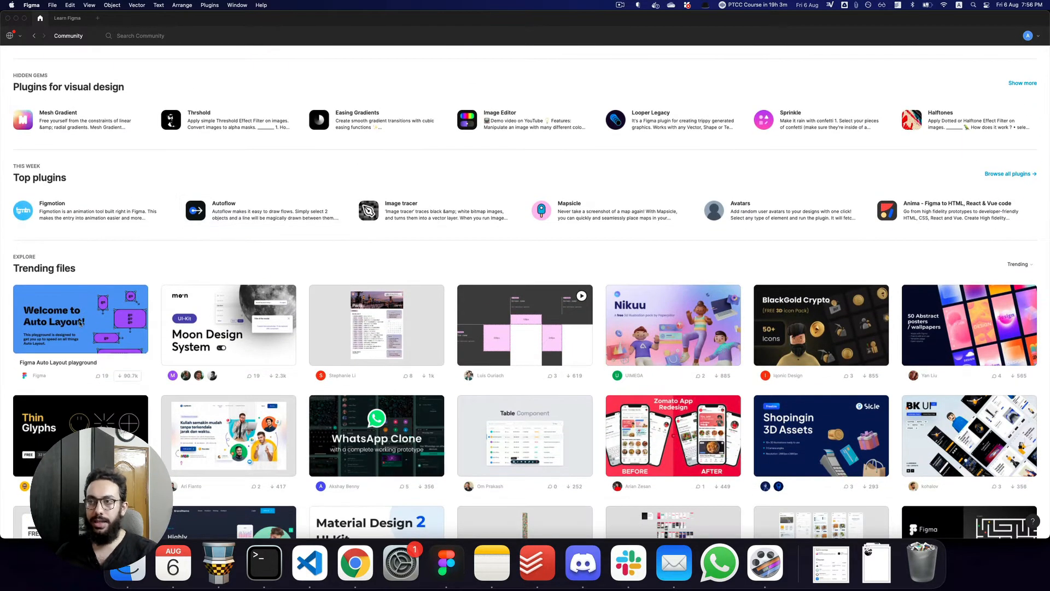
pyautogui.moveTo(166, 339)
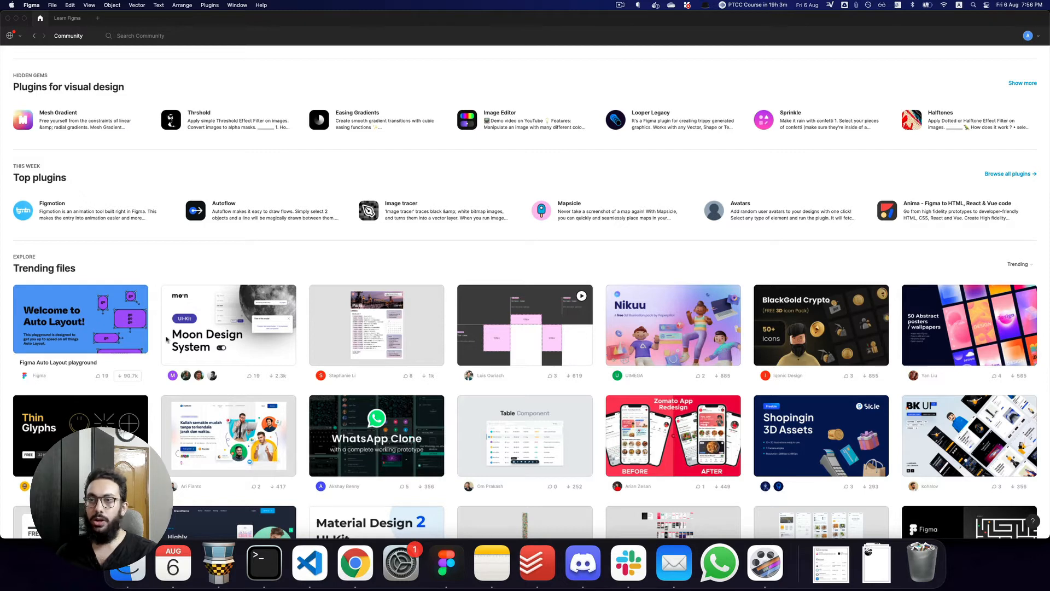
pyautogui.scroll(-3)
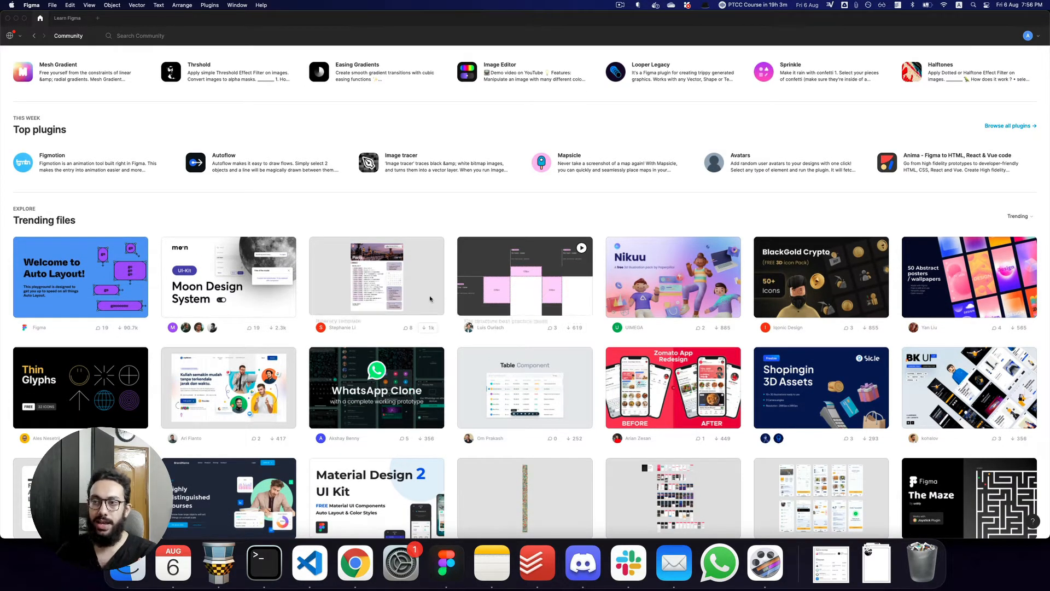
pyautogui.scroll(-3)
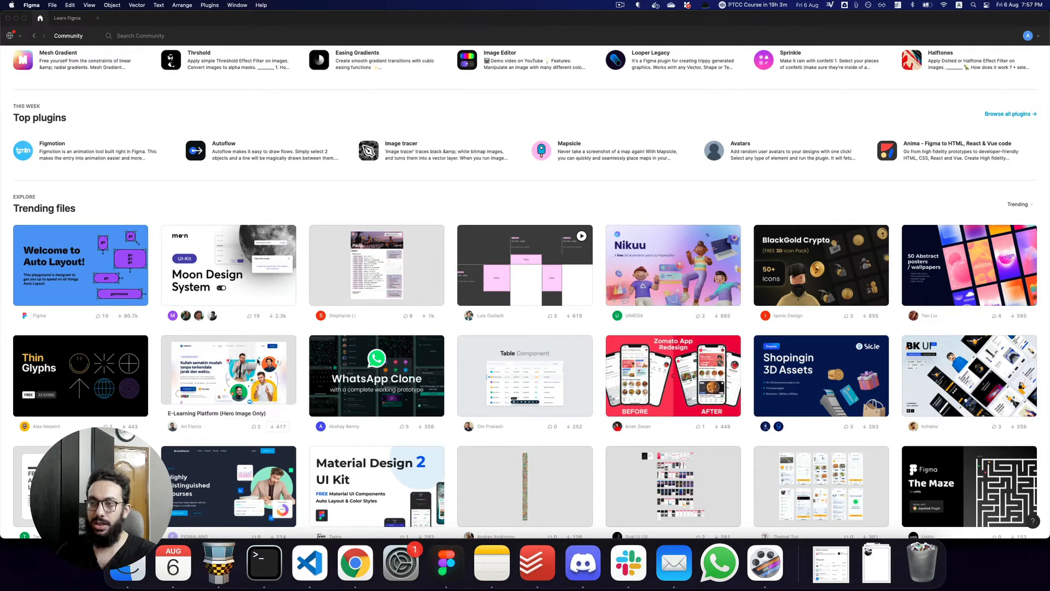
pyautogui.scroll(-3)
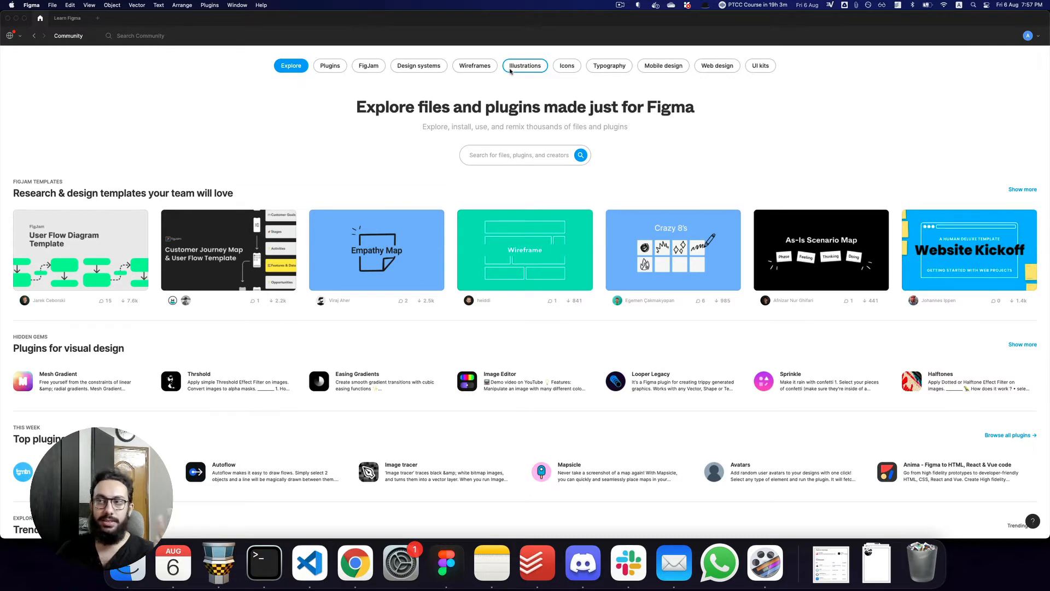
# Filter Community to Illustrations and duplicate the Shopingin 3D Illustration Pack into drafts
pyautogui.click(525, 65)
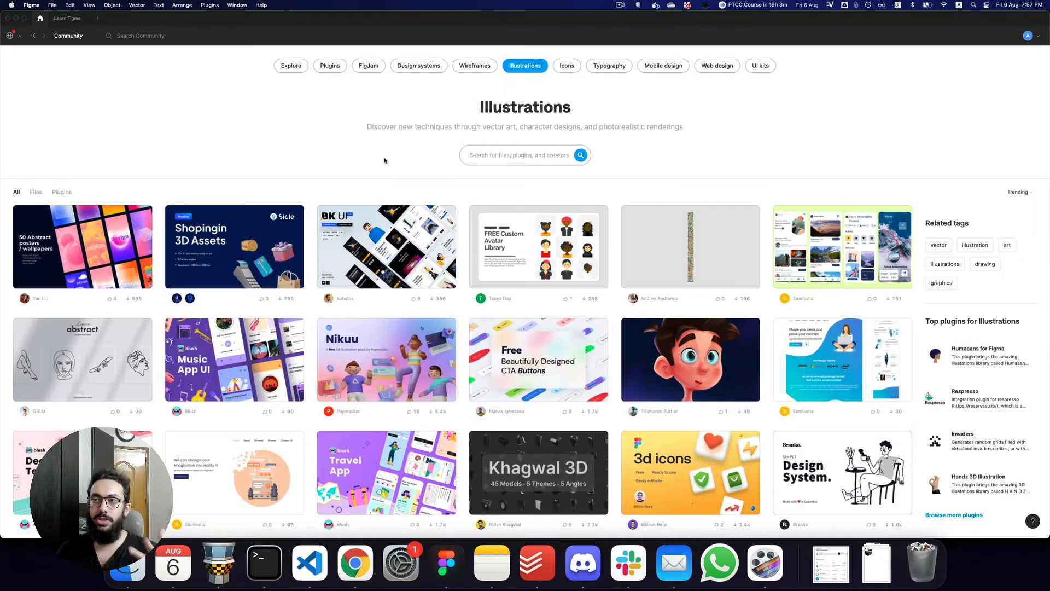
pyautogui.click(234, 246)
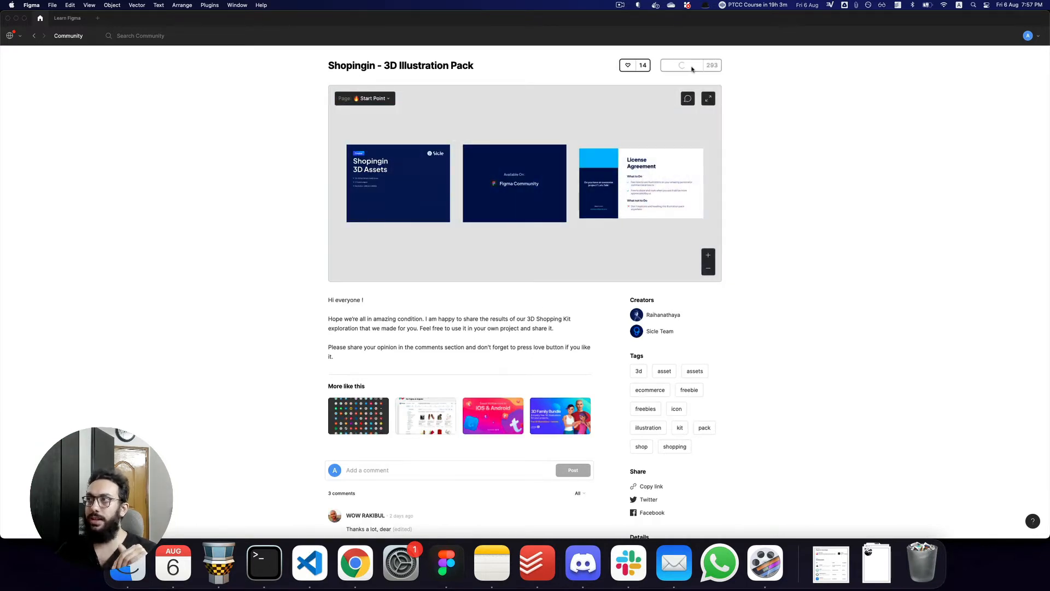
pyautogui.click(691, 66)
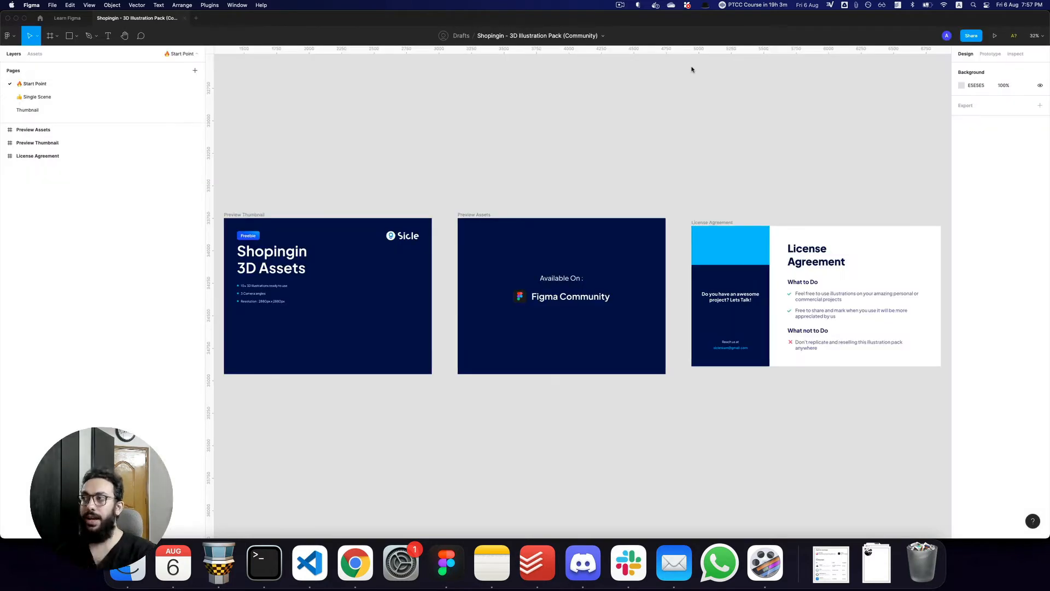
# Browse the Single Scene and Start Point pages, then return to the pack's Community page
pyautogui.click(37, 97)
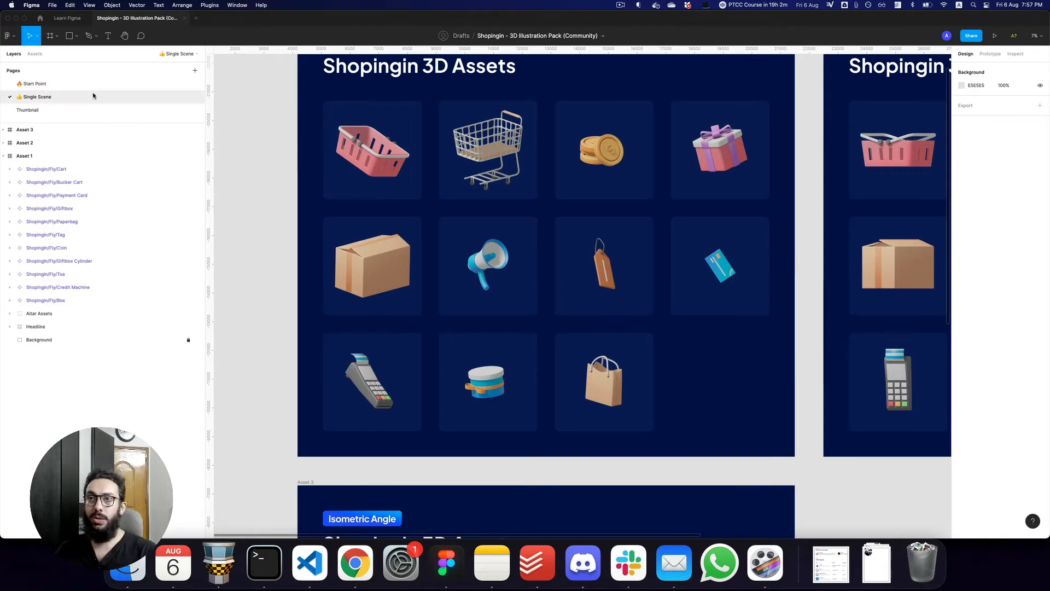
pyautogui.click(33, 83)
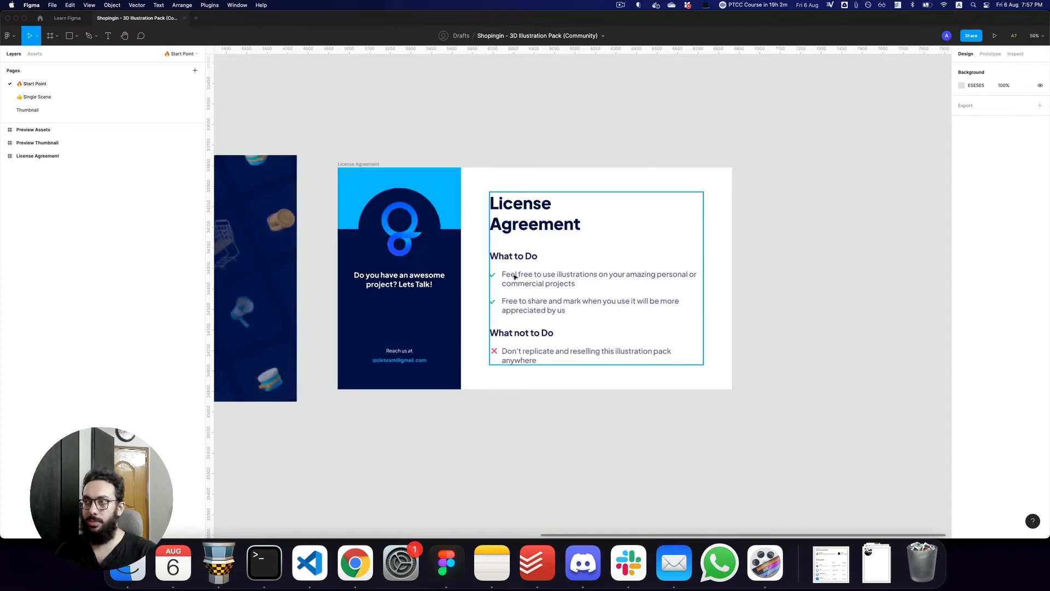
pyautogui.scroll(-3)
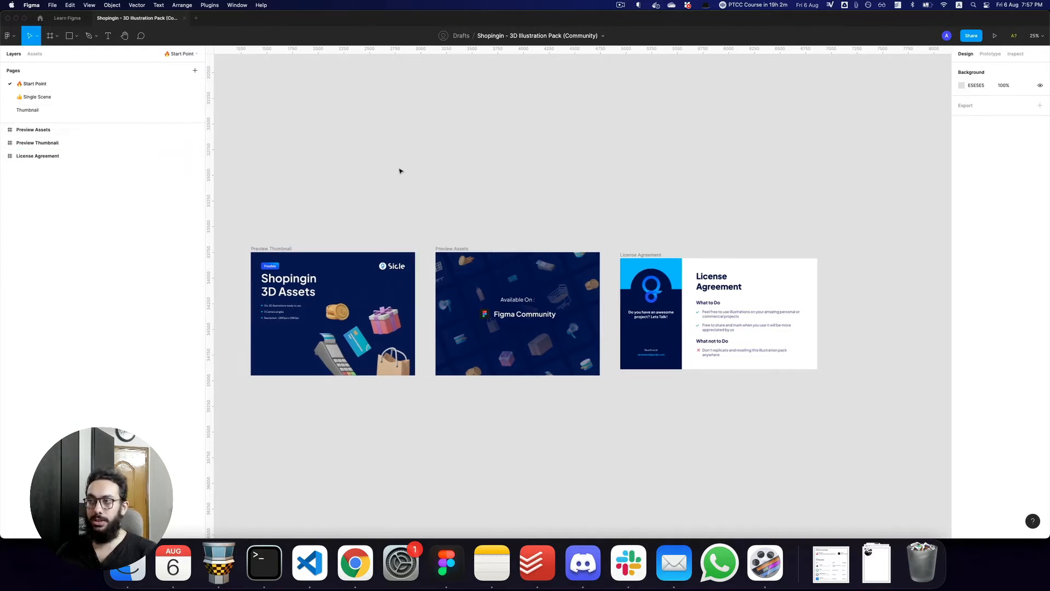
pyautogui.click(34, 97)
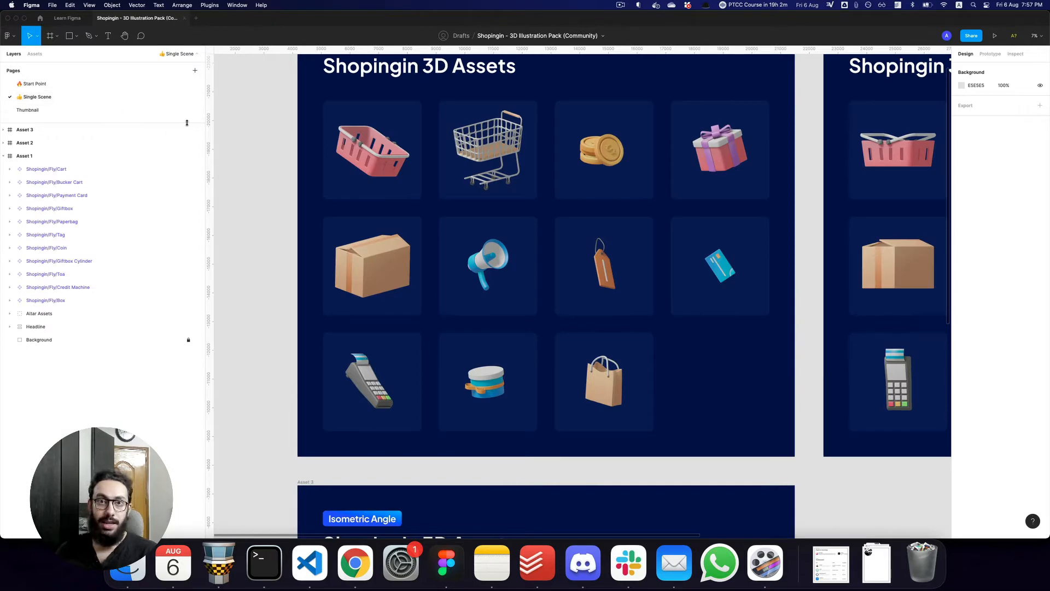
pyautogui.click(30, 129)
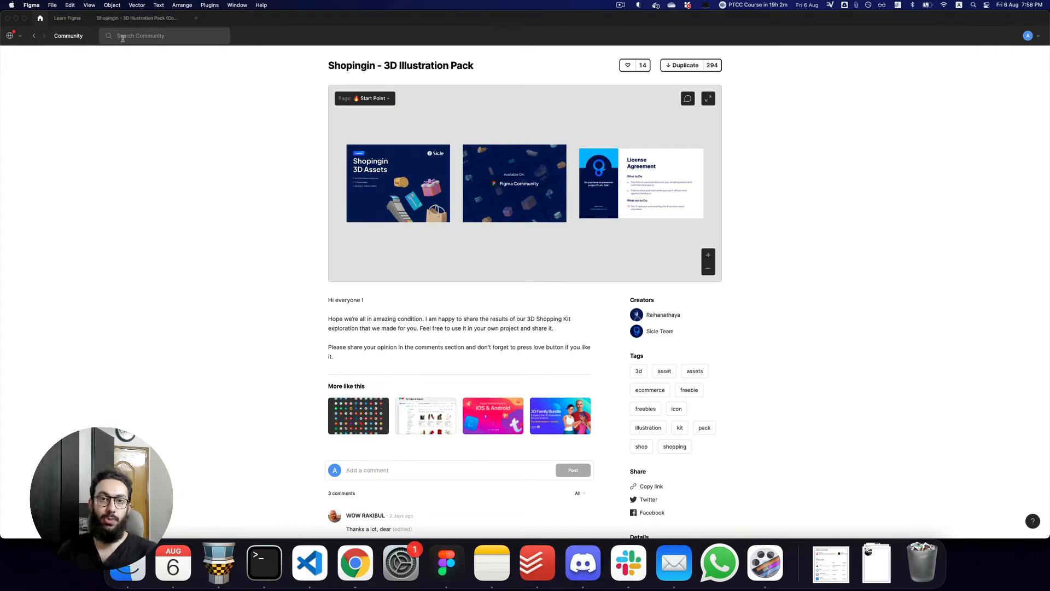
# Search Community for 'calendar' and duplicate the Fantastical Calendar file into drafts
pyautogui.write('calendar')
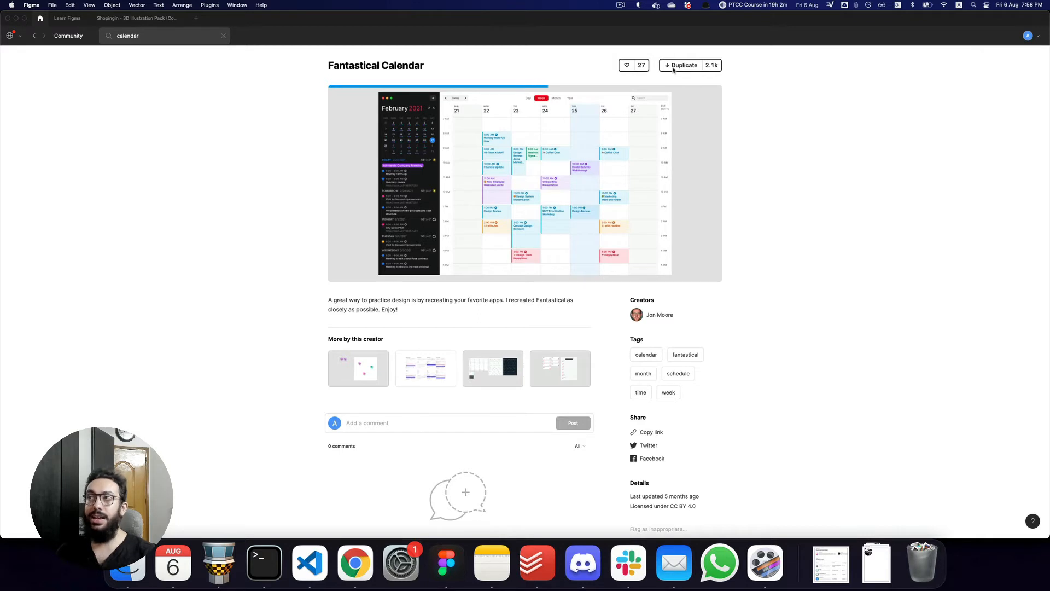
pyautogui.click(684, 66)
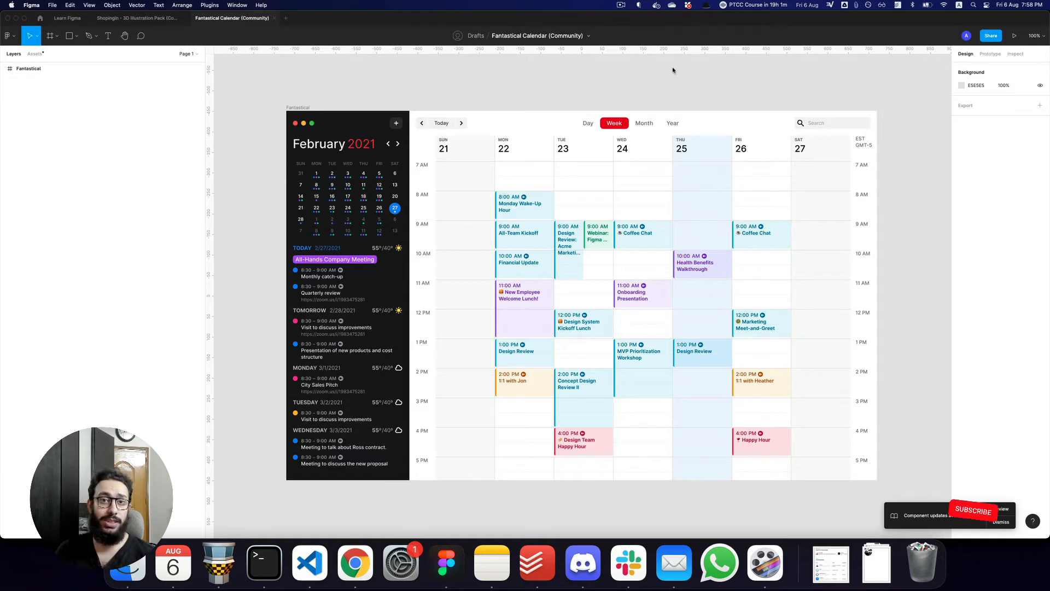
pyautogui.click(973, 510)
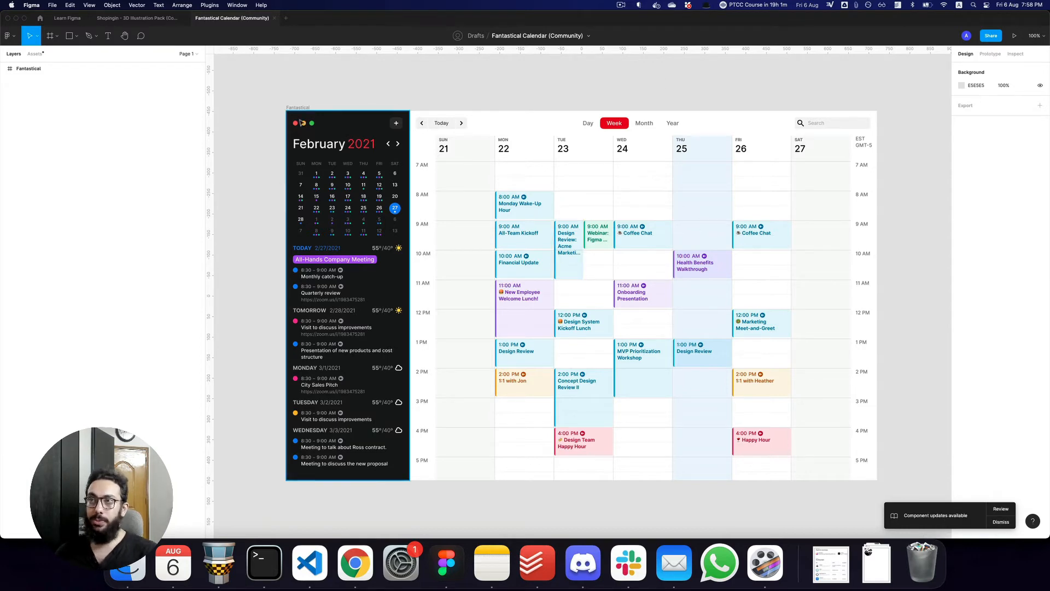
pyautogui.click(67, 18)
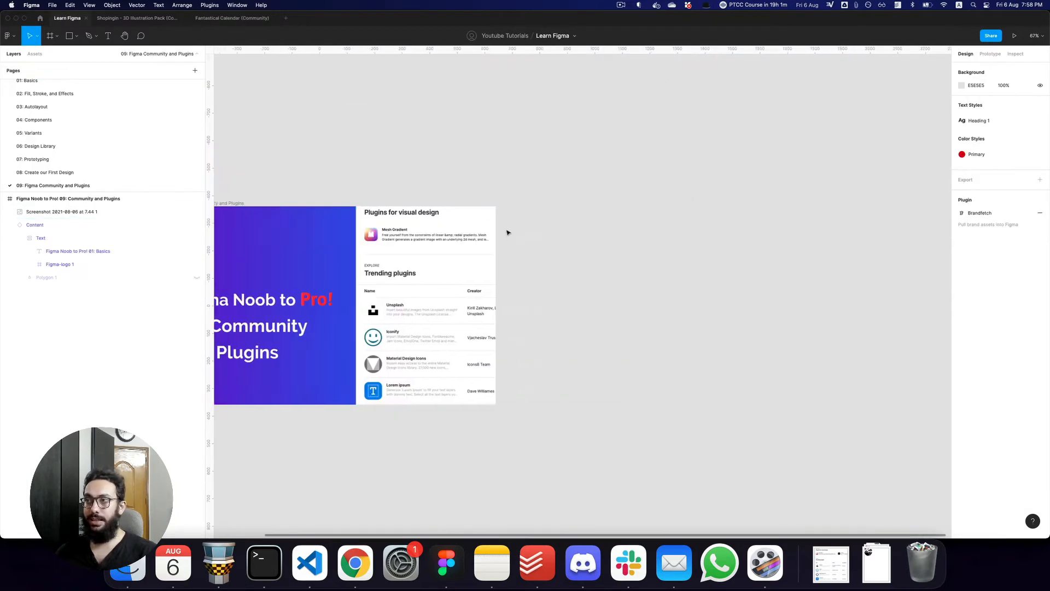
pyautogui.press('cmd+v')
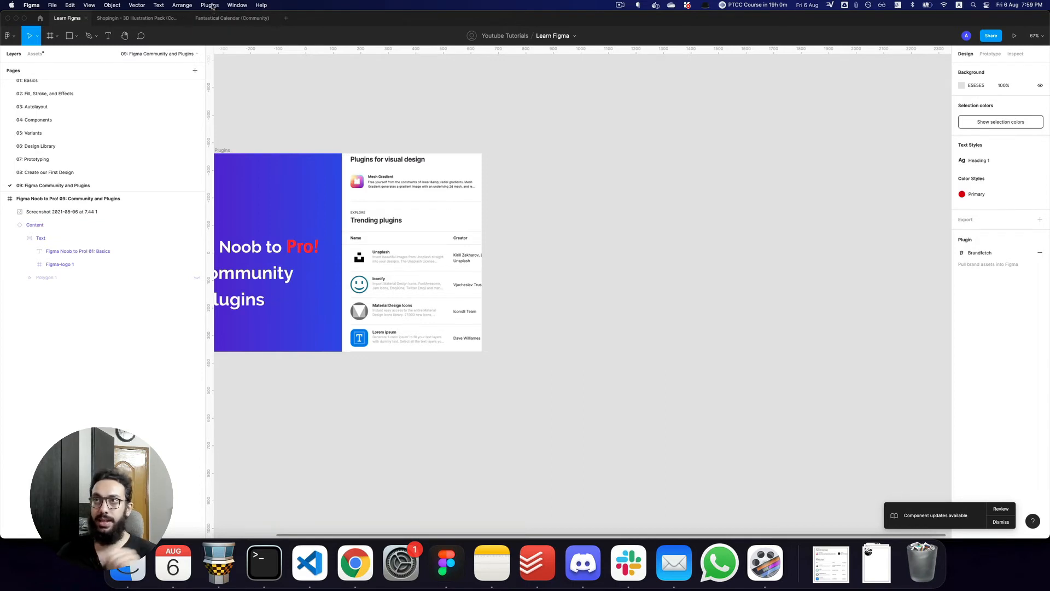
# Reach the Community plugin listing via Plugins > Browse plugins in Community
pyautogui.click(209, 4)
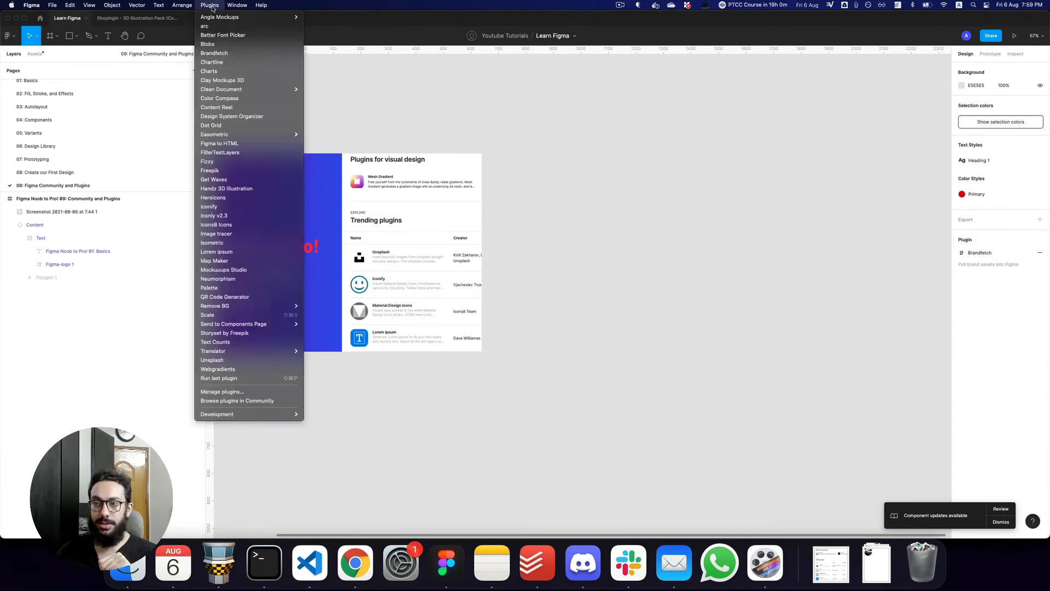
pyautogui.moveTo(227, 400)
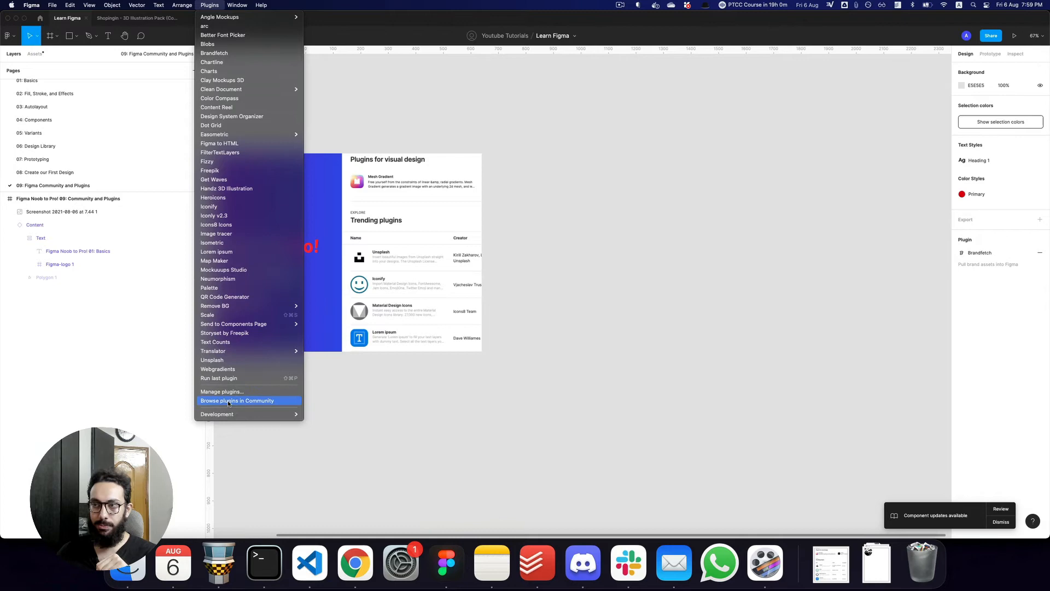
pyautogui.click(236, 400)
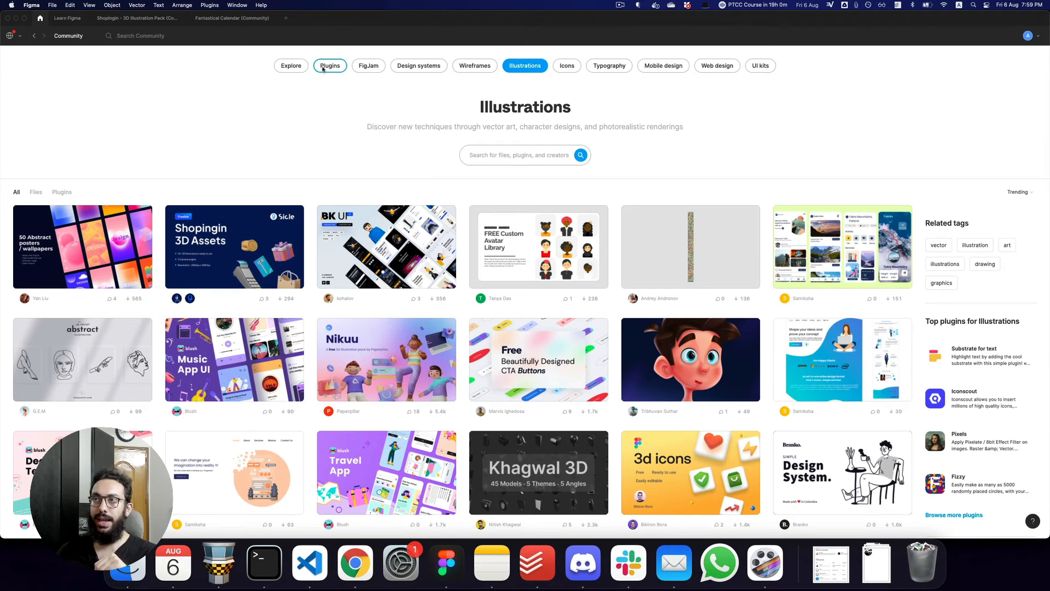
pyautogui.click(329, 66)
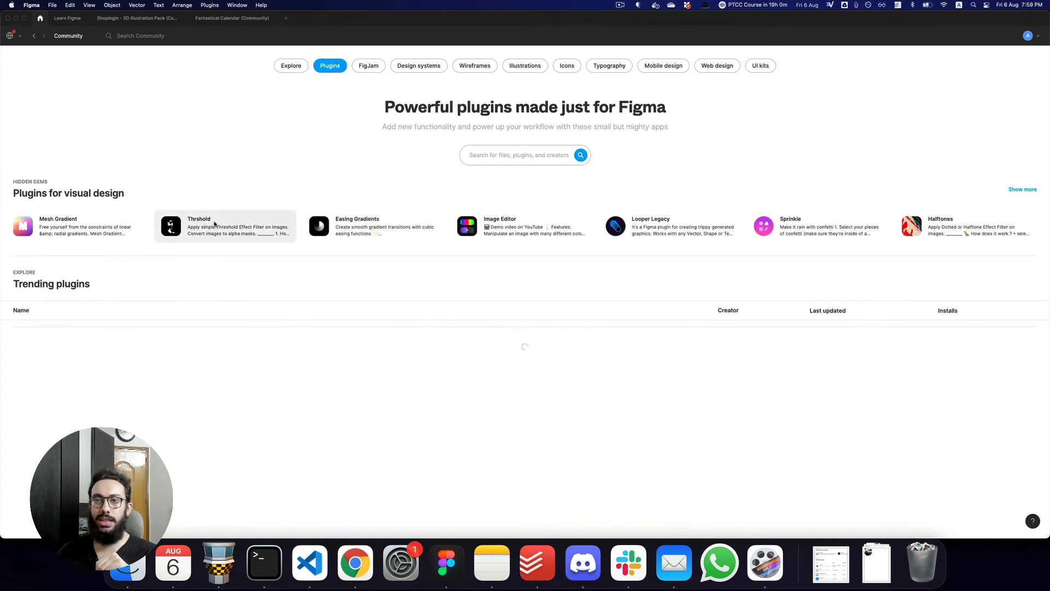
# Scroll the trending plugins list and return to the Learn Figma design file
pyautogui.scroll(-3)
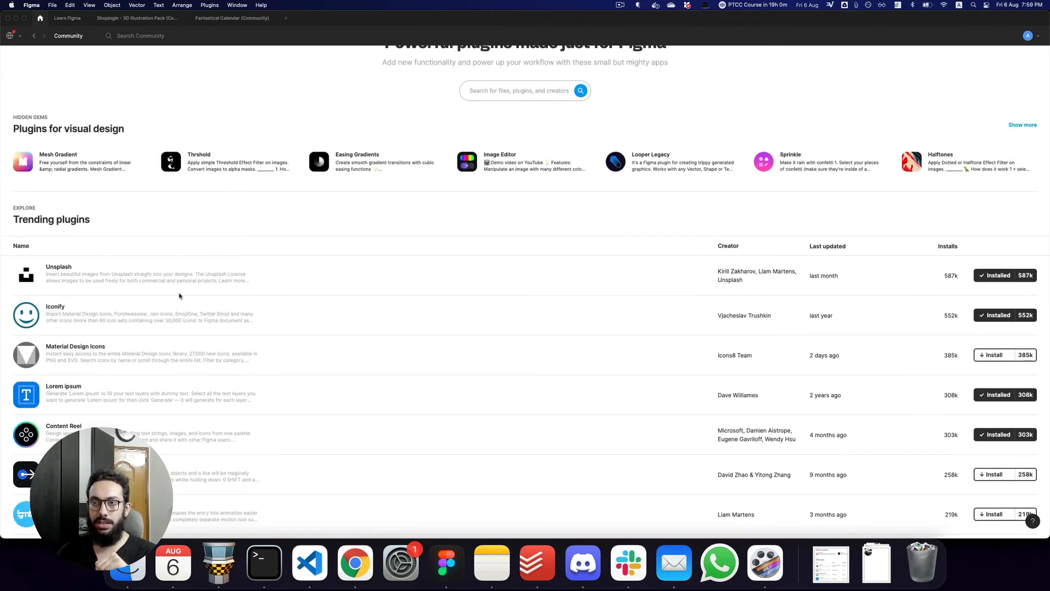
pyautogui.scroll(-3)
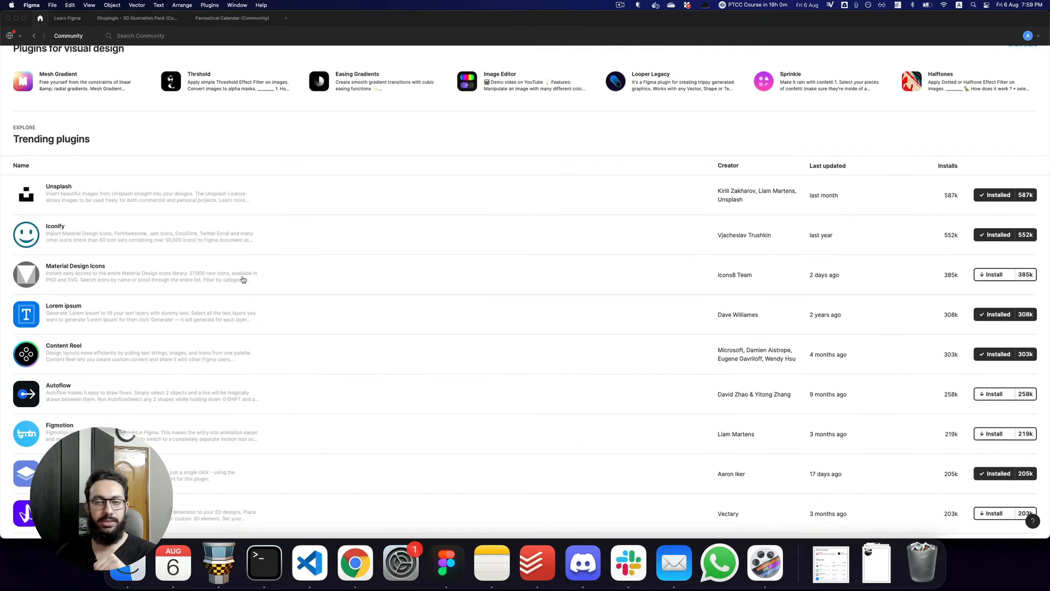
pyautogui.moveTo(101, 332)
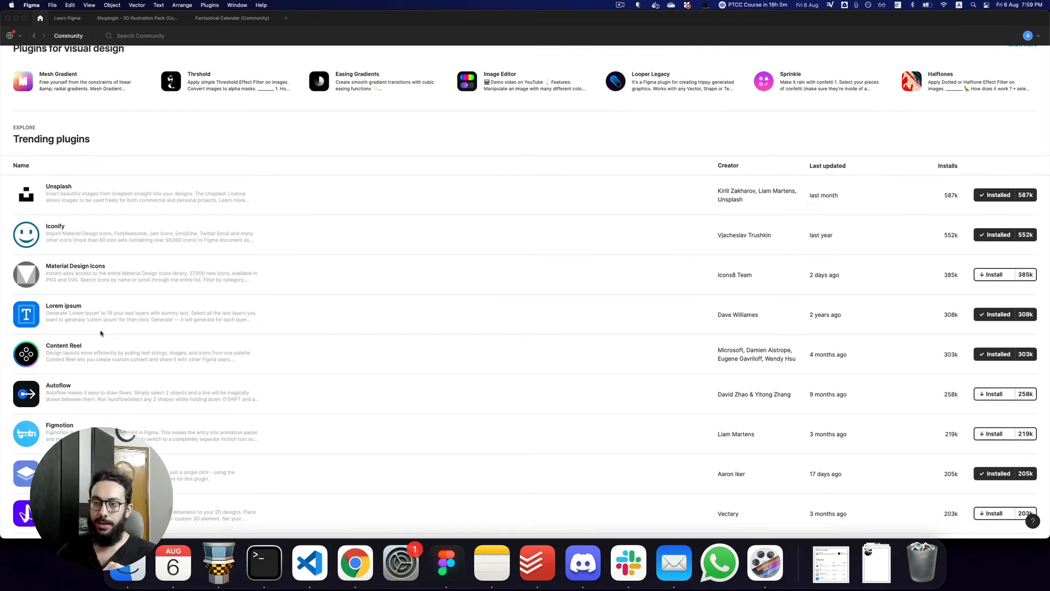
pyautogui.scroll(-3)
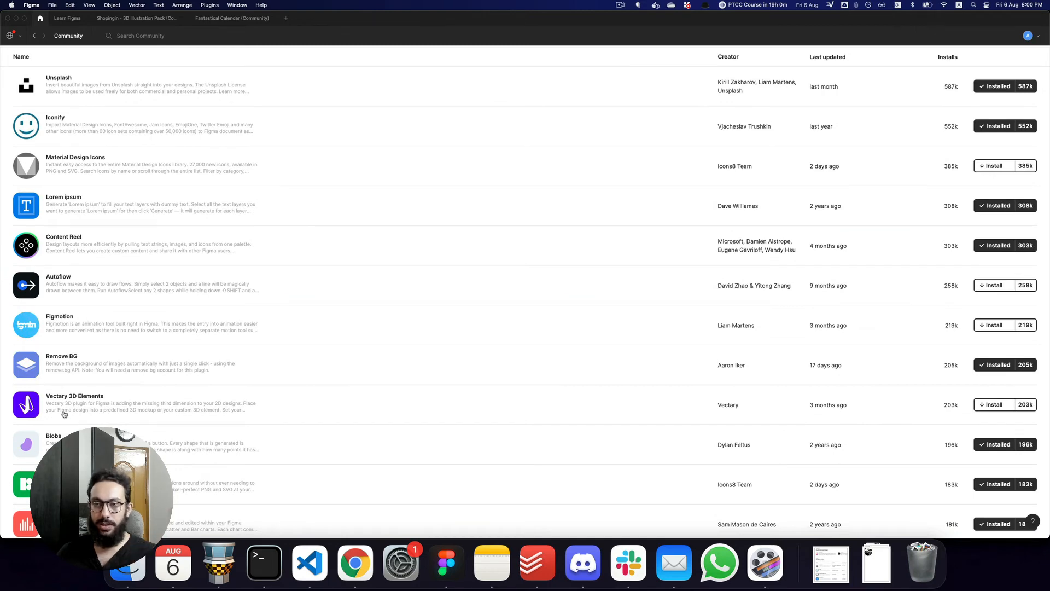
pyautogui.scroll(-3)
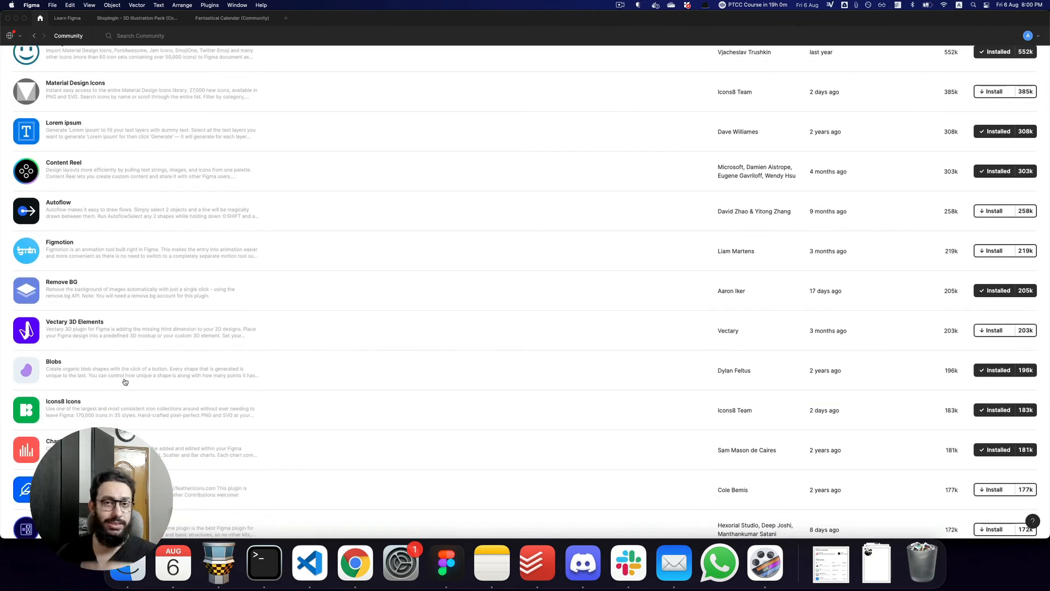
pyautogui.scroll(3)
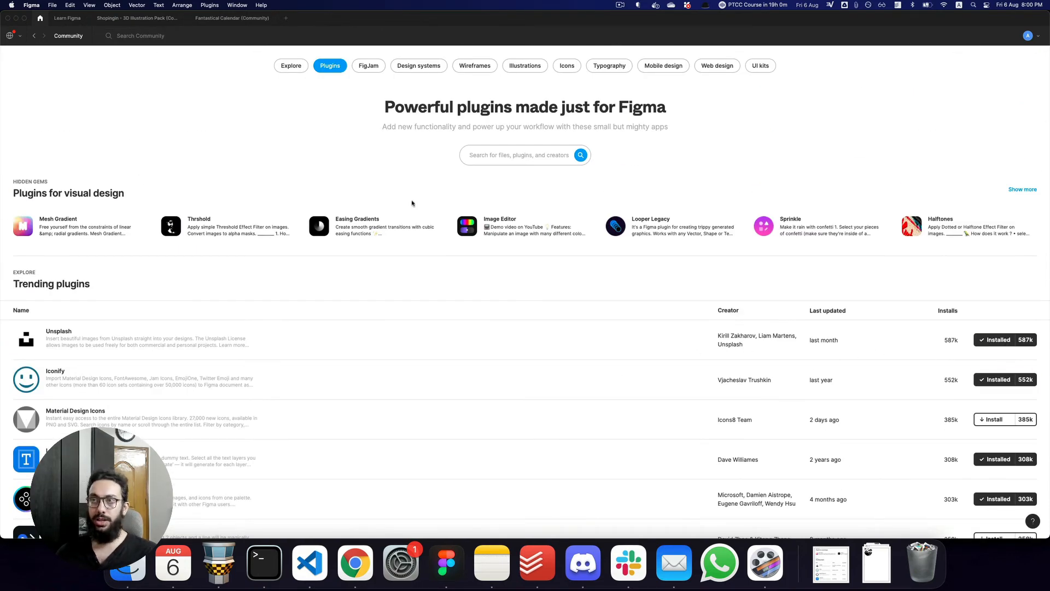
pyautogui.click(70, 17)
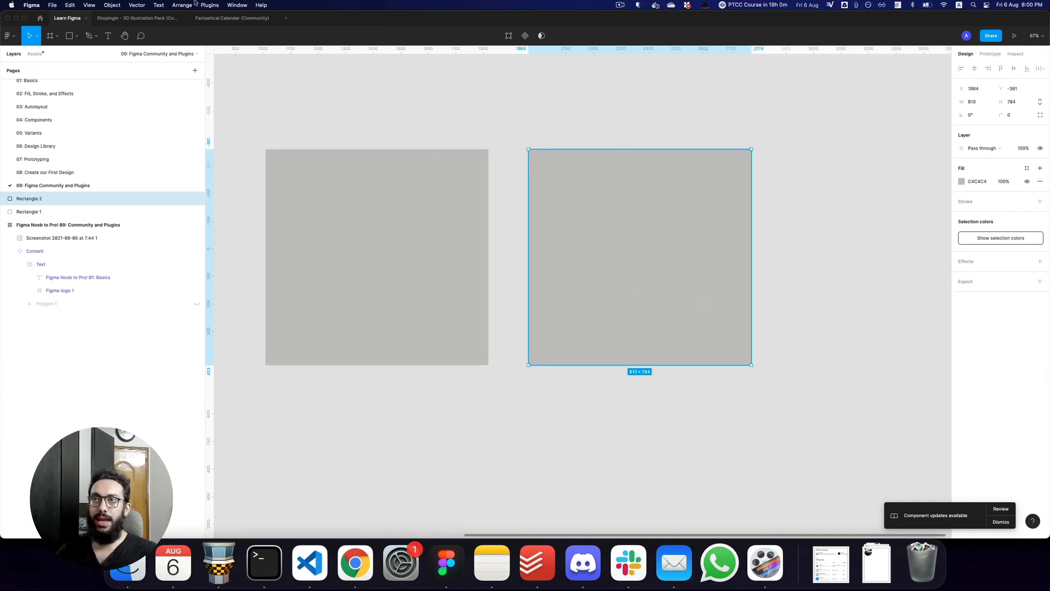
# Run the Unsplash plugin and search it for abstract photos
pyautogui.click(207, 4)
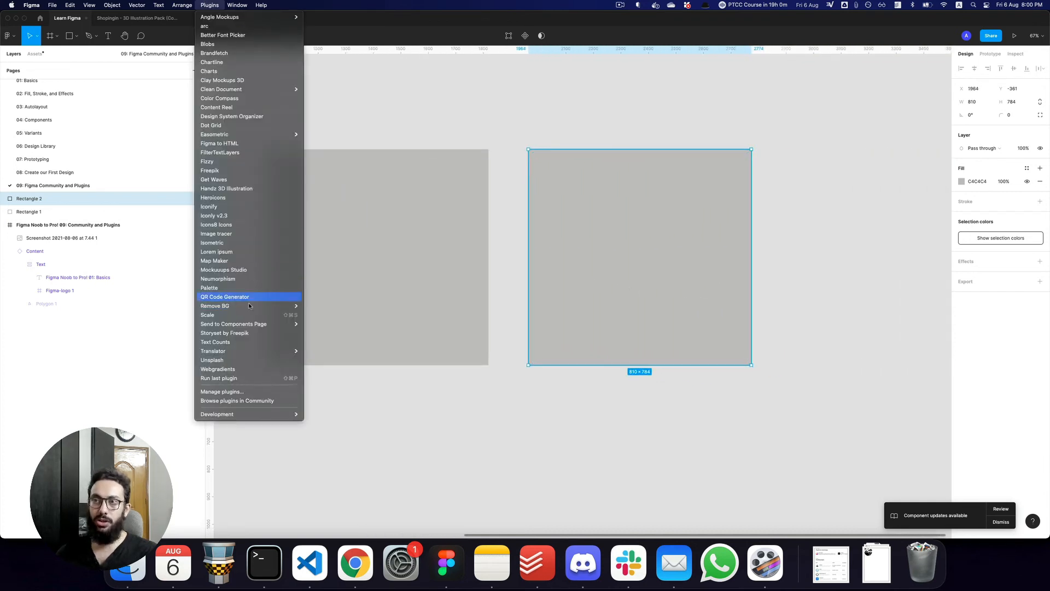
pyautogui.moveTo(212, 17)
pyautogui.write('un')
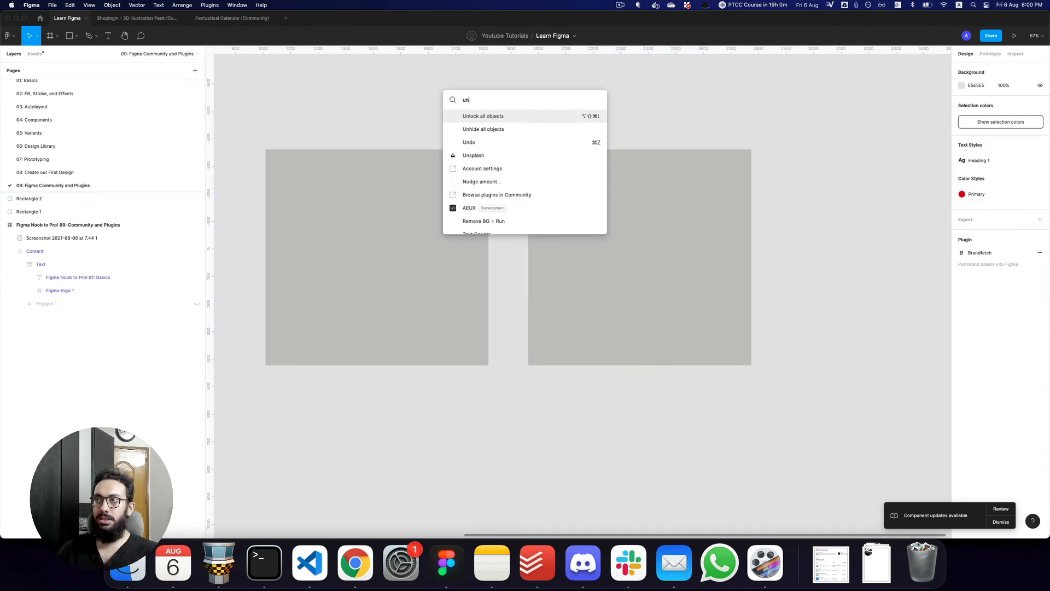
pyautogui.click(472, 155)
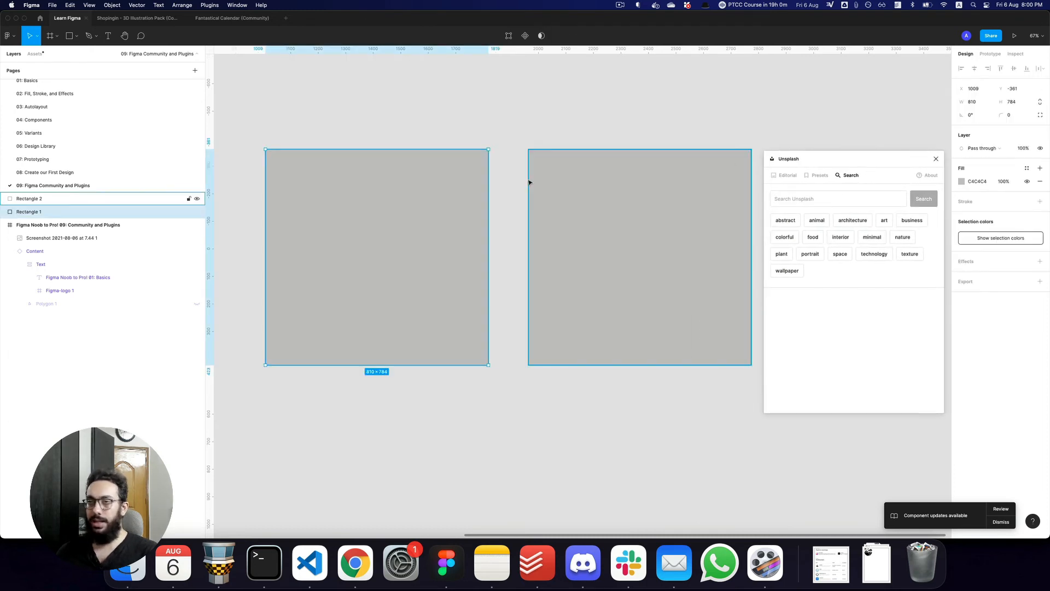
pyautogui.click(837, 198)
pyautogui.write('abstract')
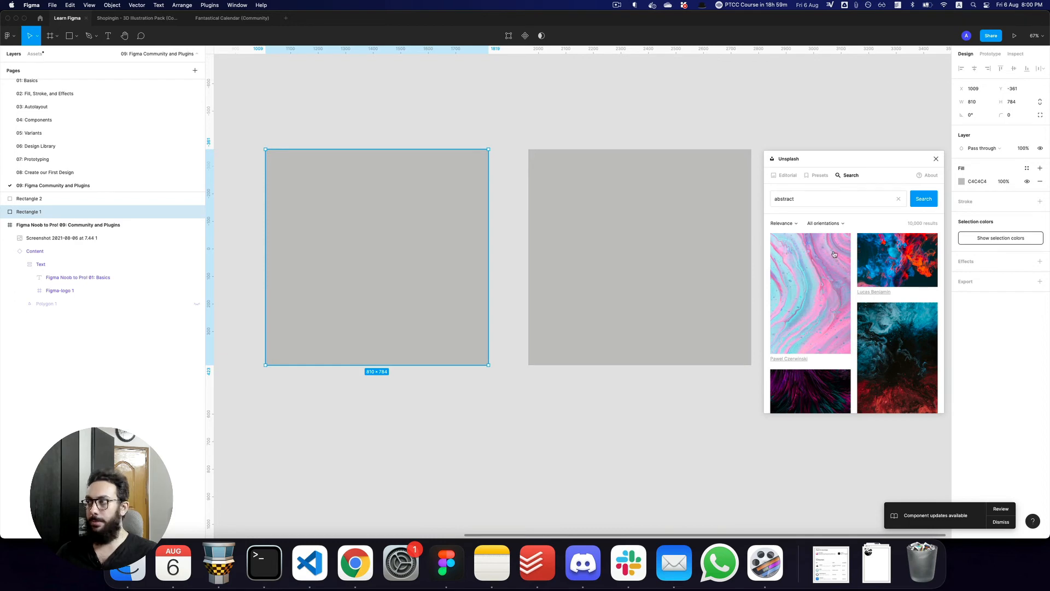
pyautogui.moveTo(879, 260)
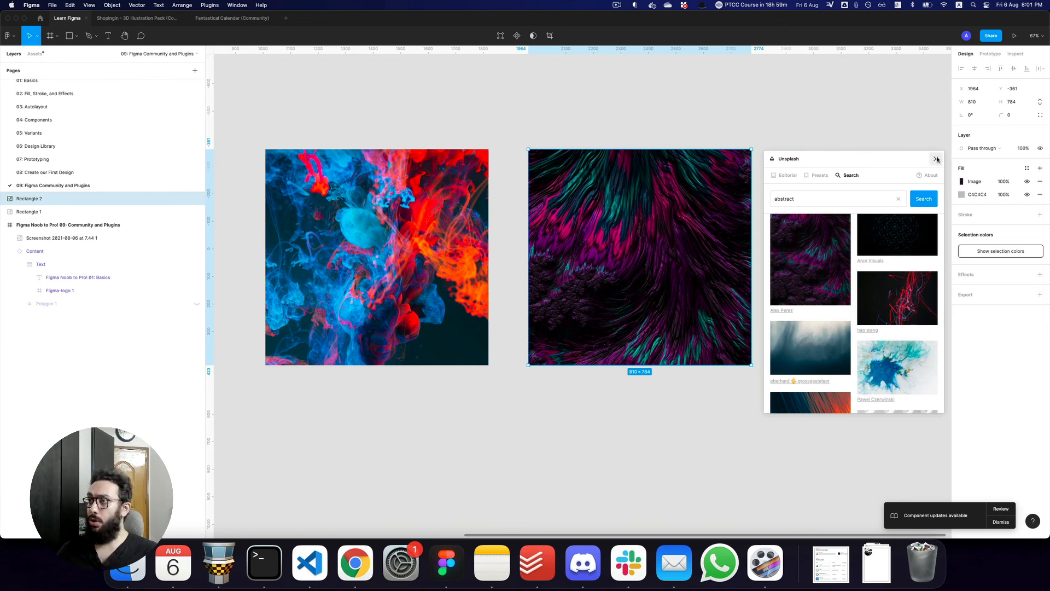
# Close the Unsplash plugin and deselect the two photo-filled rectangles
pyautogui.click(936, 159)
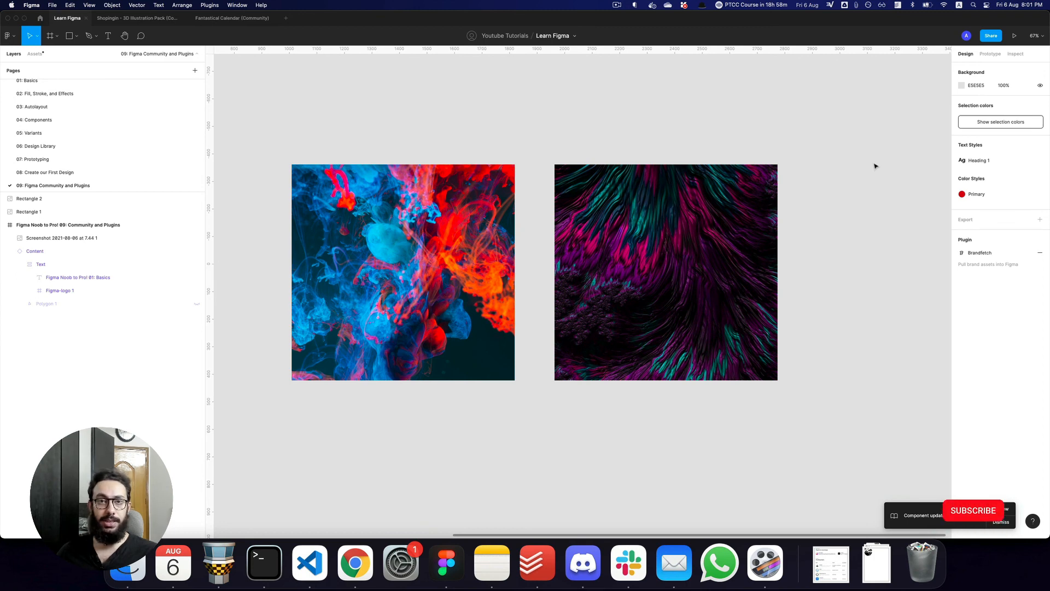
pyautogui.click(973, 509)
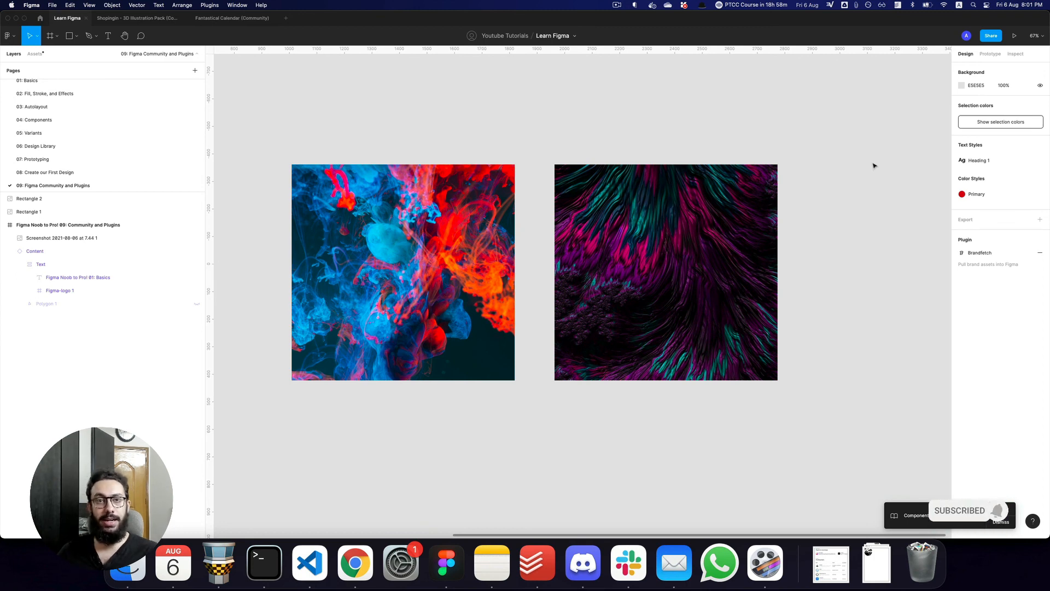